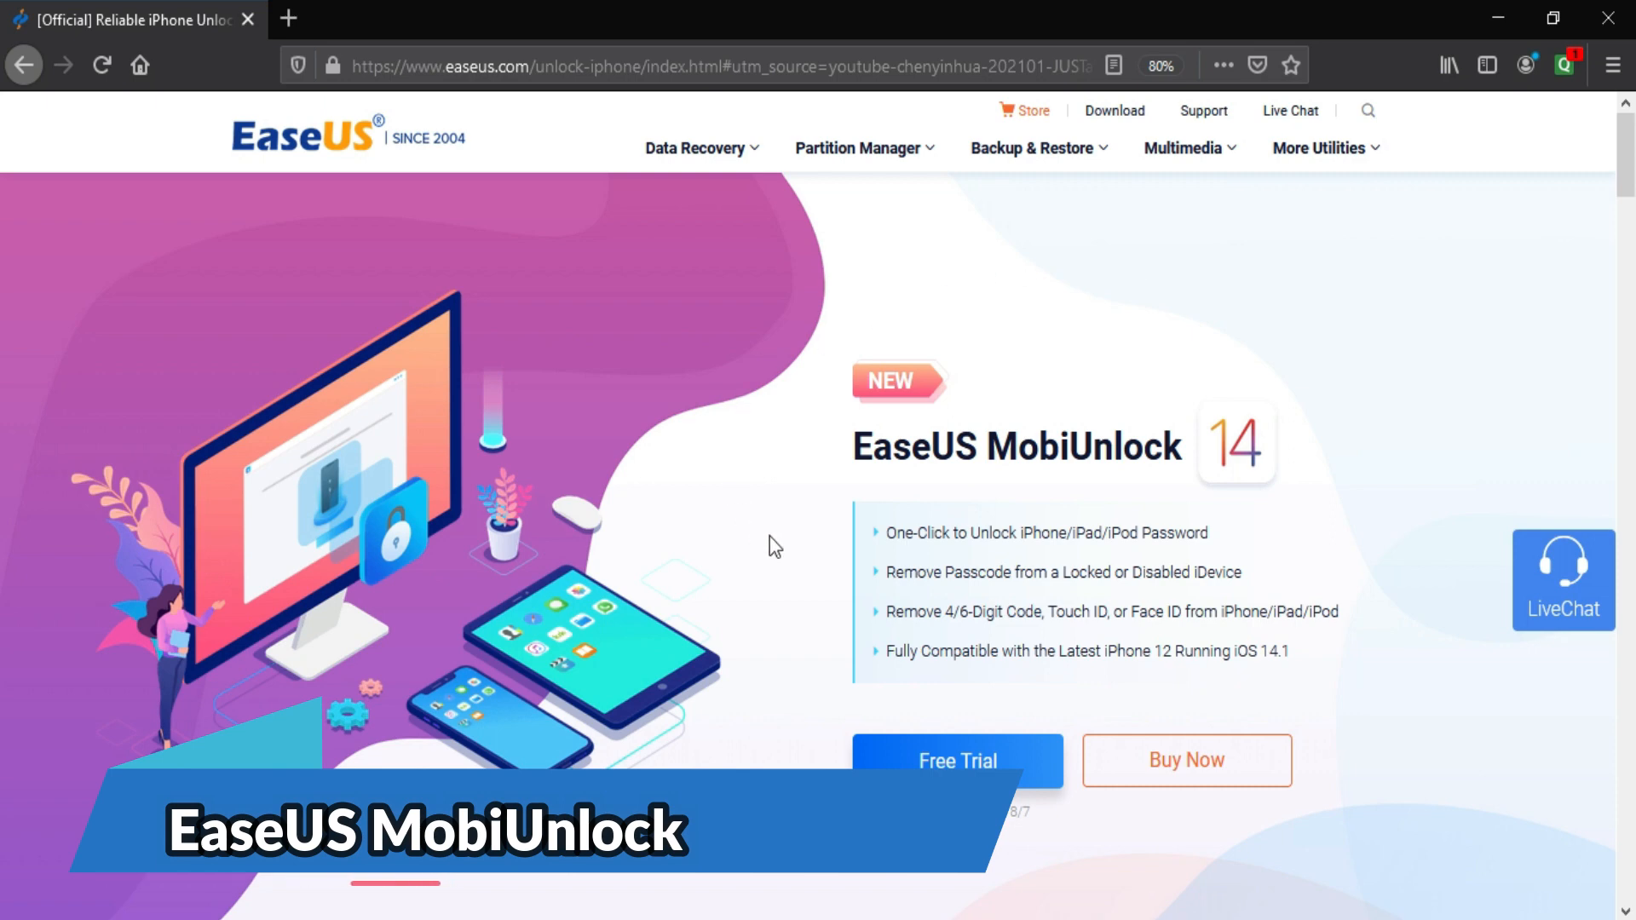
pyautogui.moveTo(9, 247)
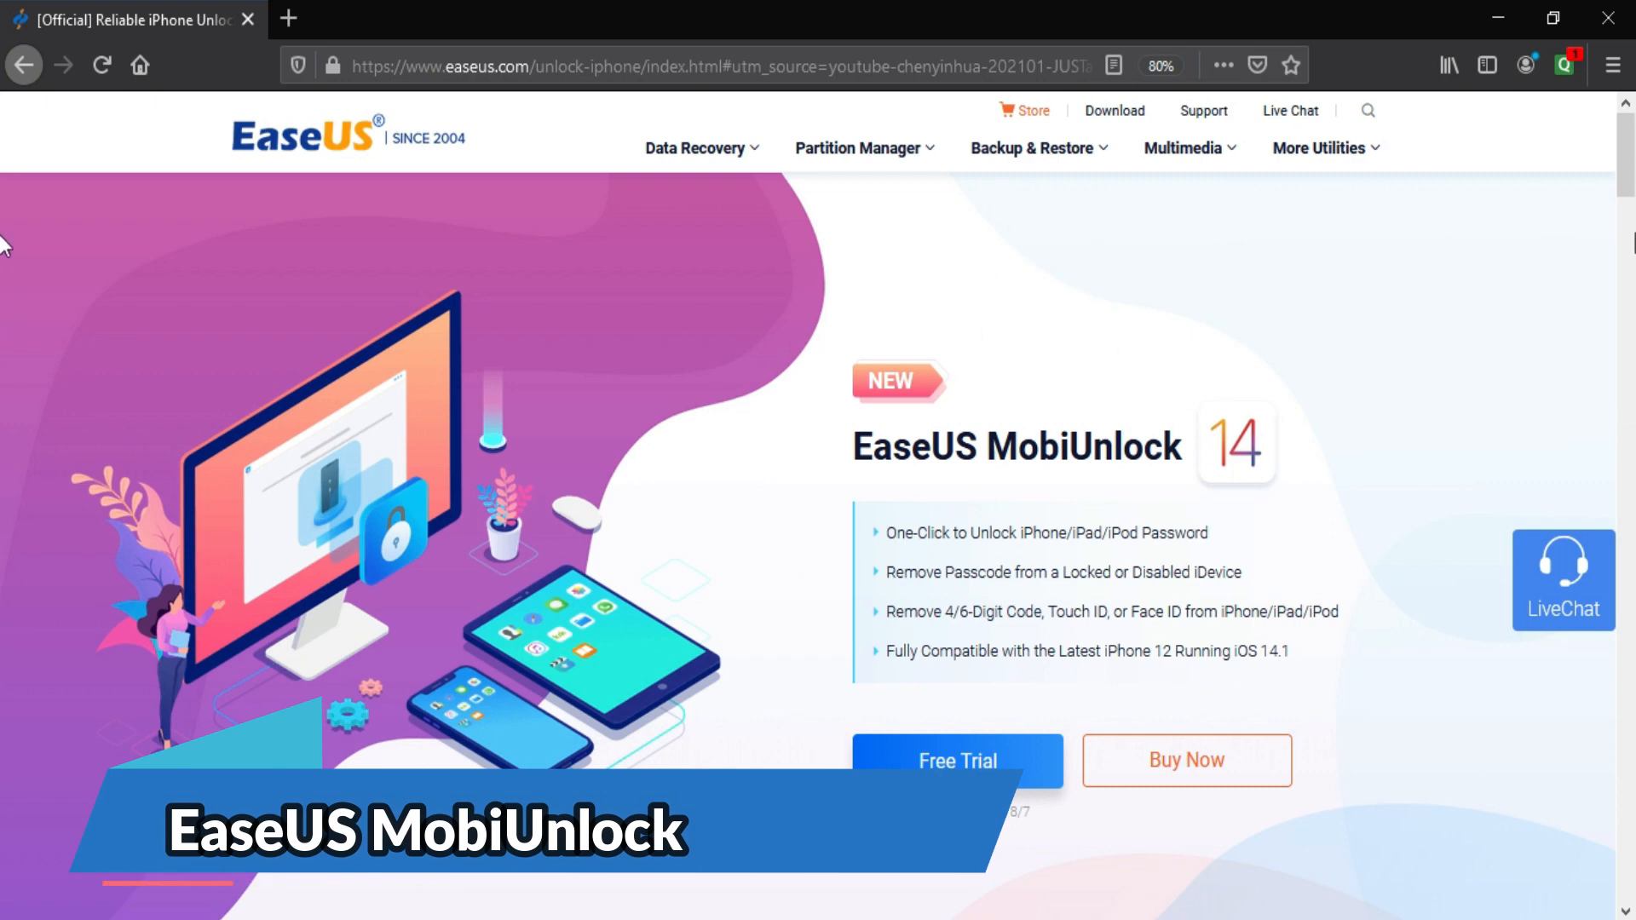
# Step: Scroll through the MobiUnlock start screen before beginning device recognition
pyautogui.scroll(-3)
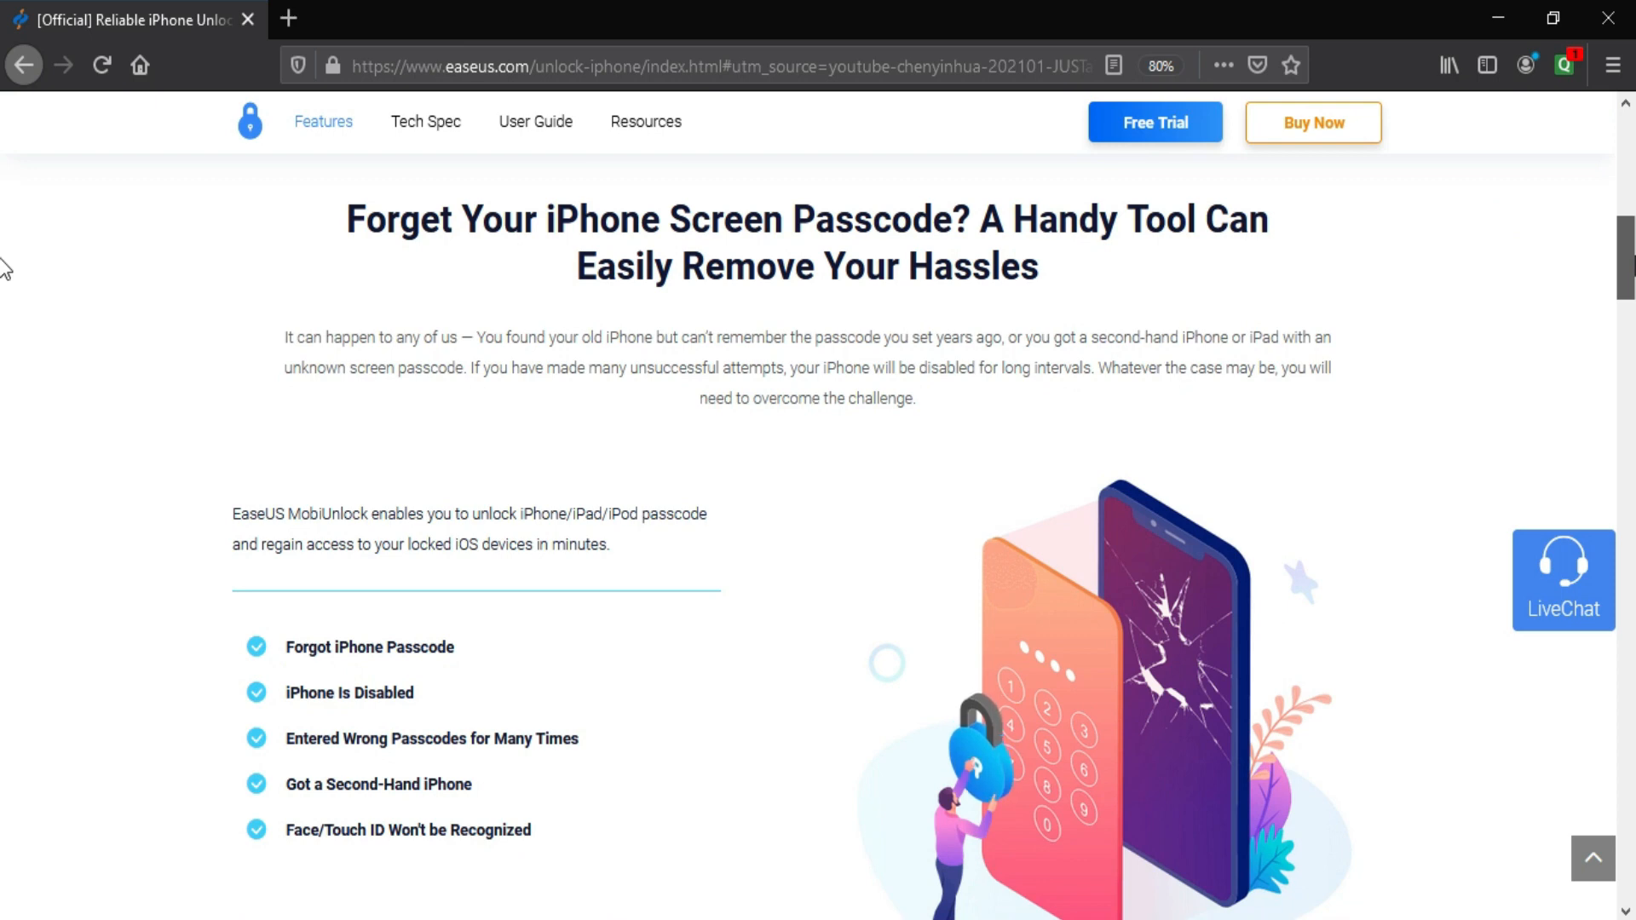
pyautogui.scroll(-3)
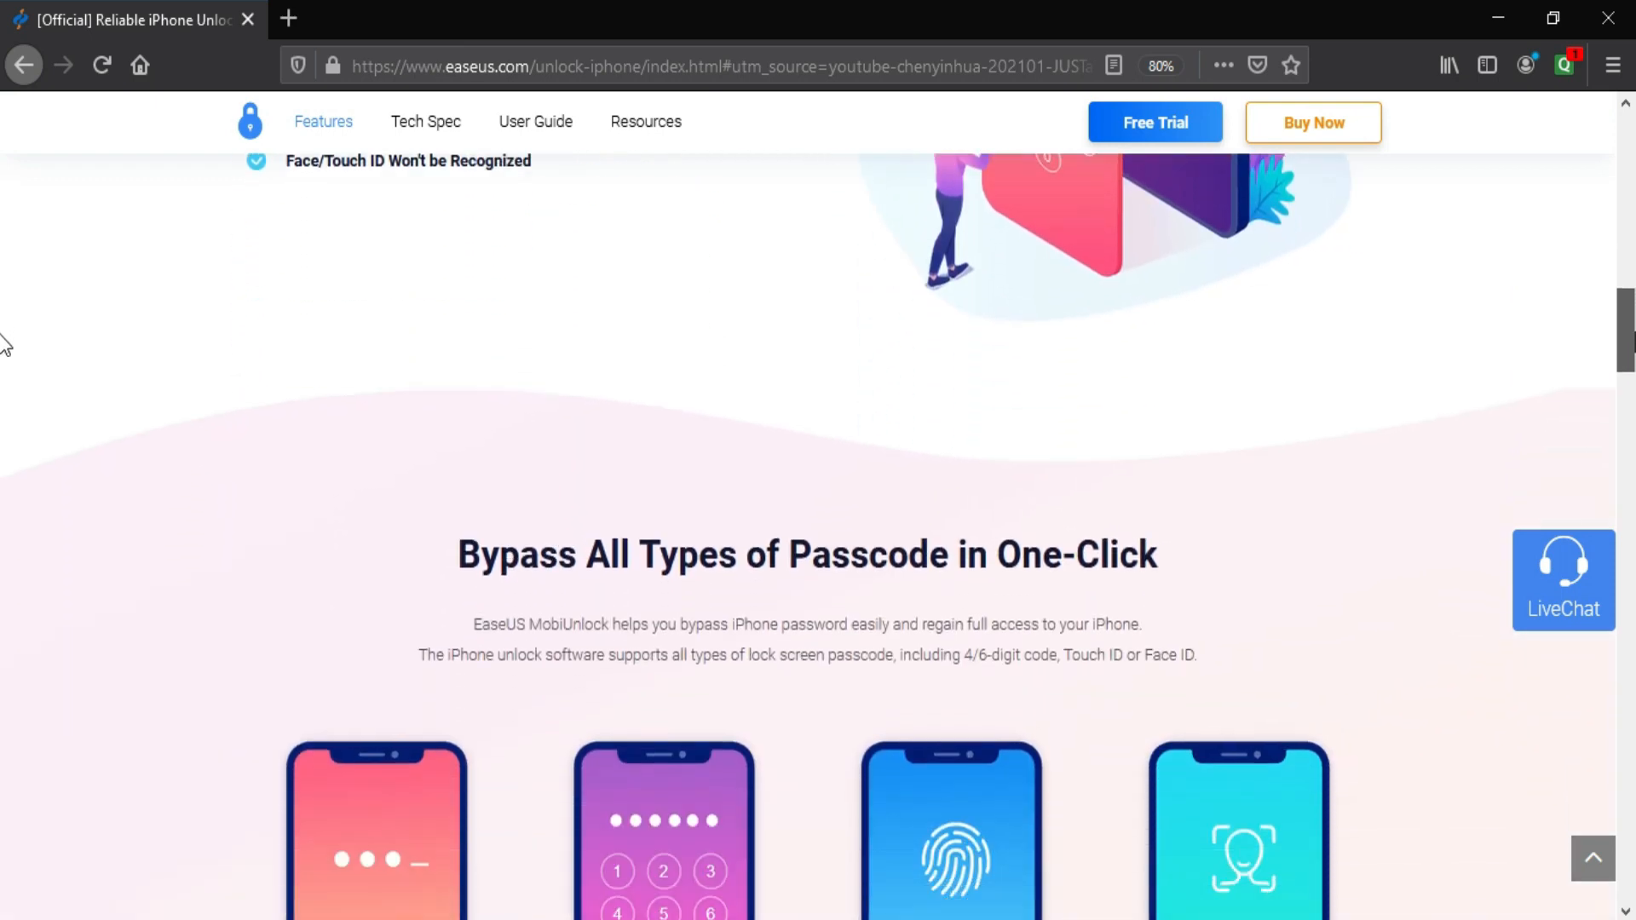
pyautogui.scroll(-3)
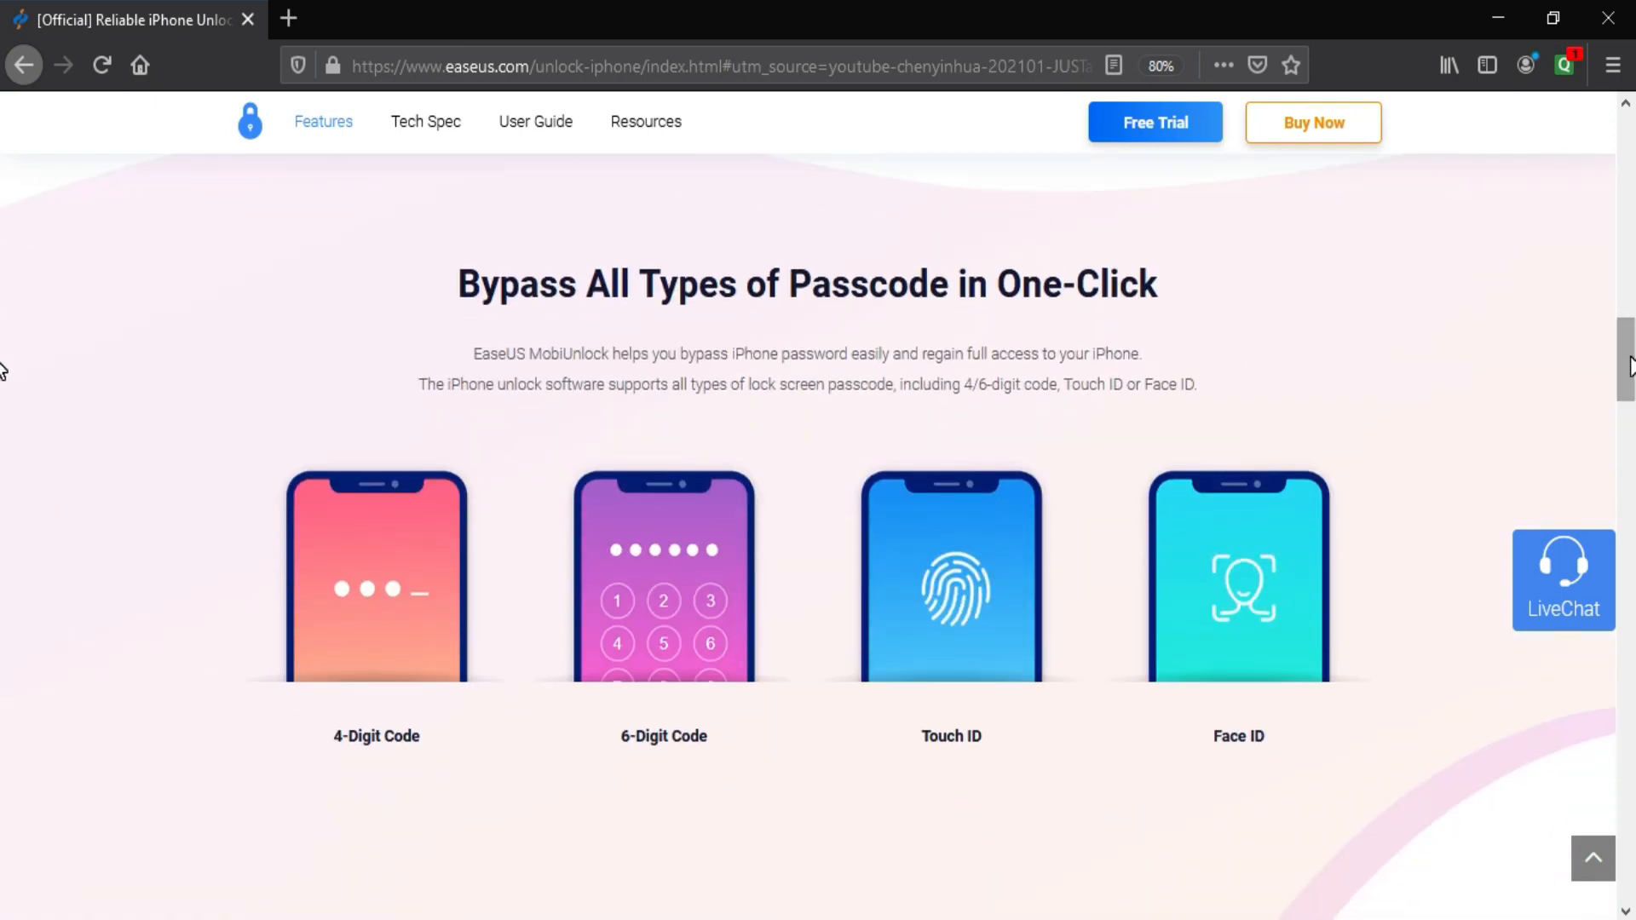
pyautogui.scroll(-3)
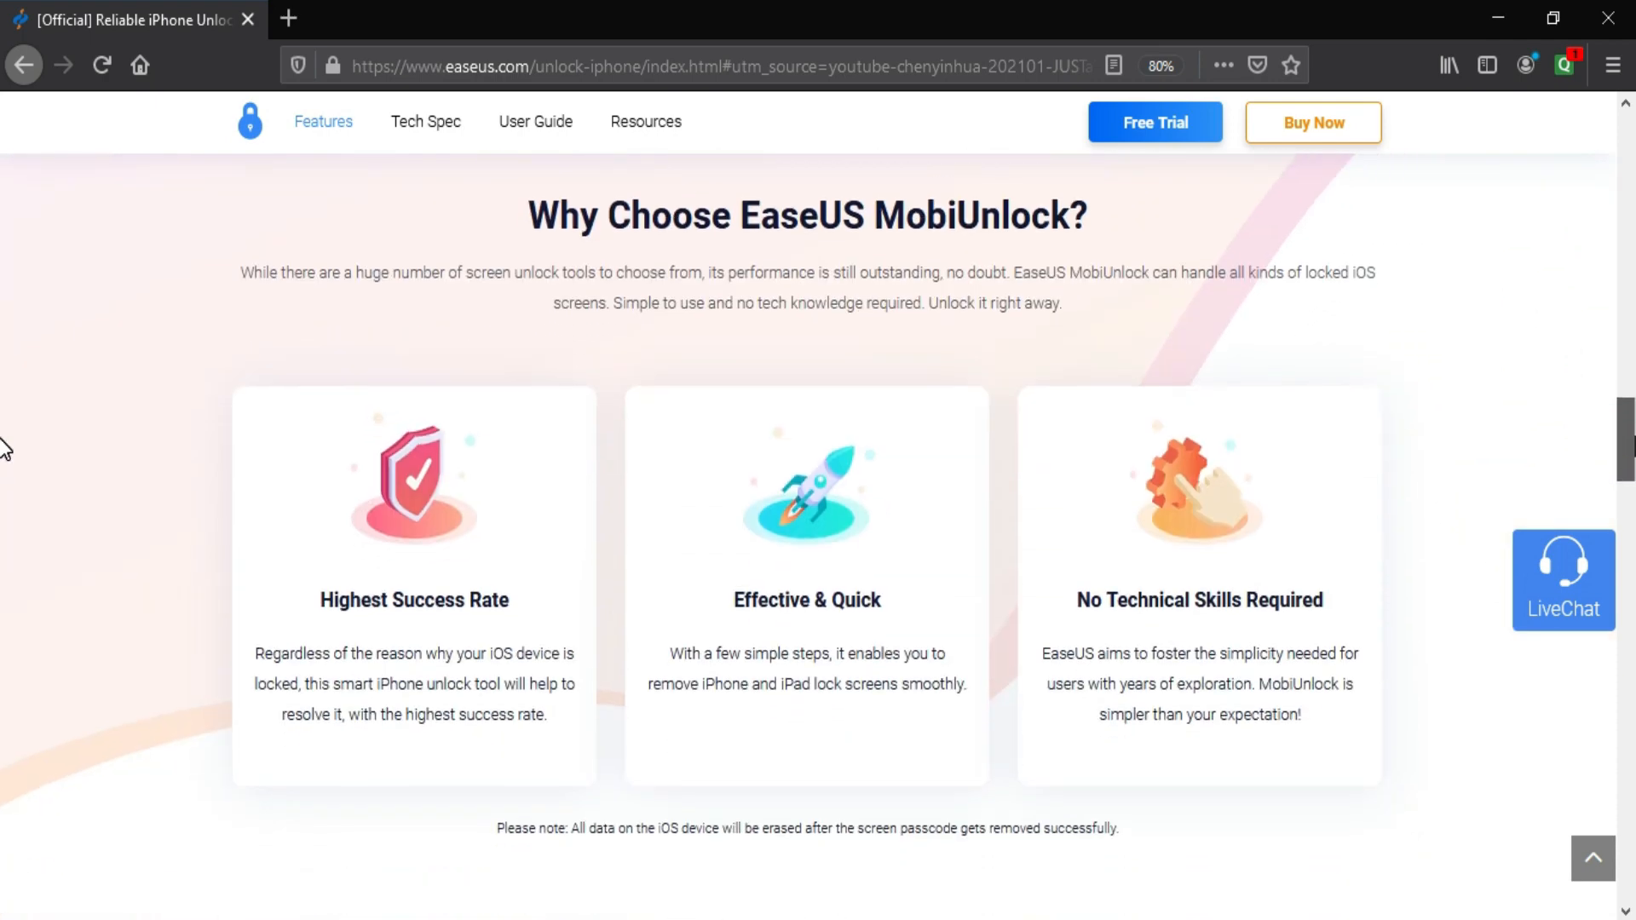
pyautogui.scroll(-3)
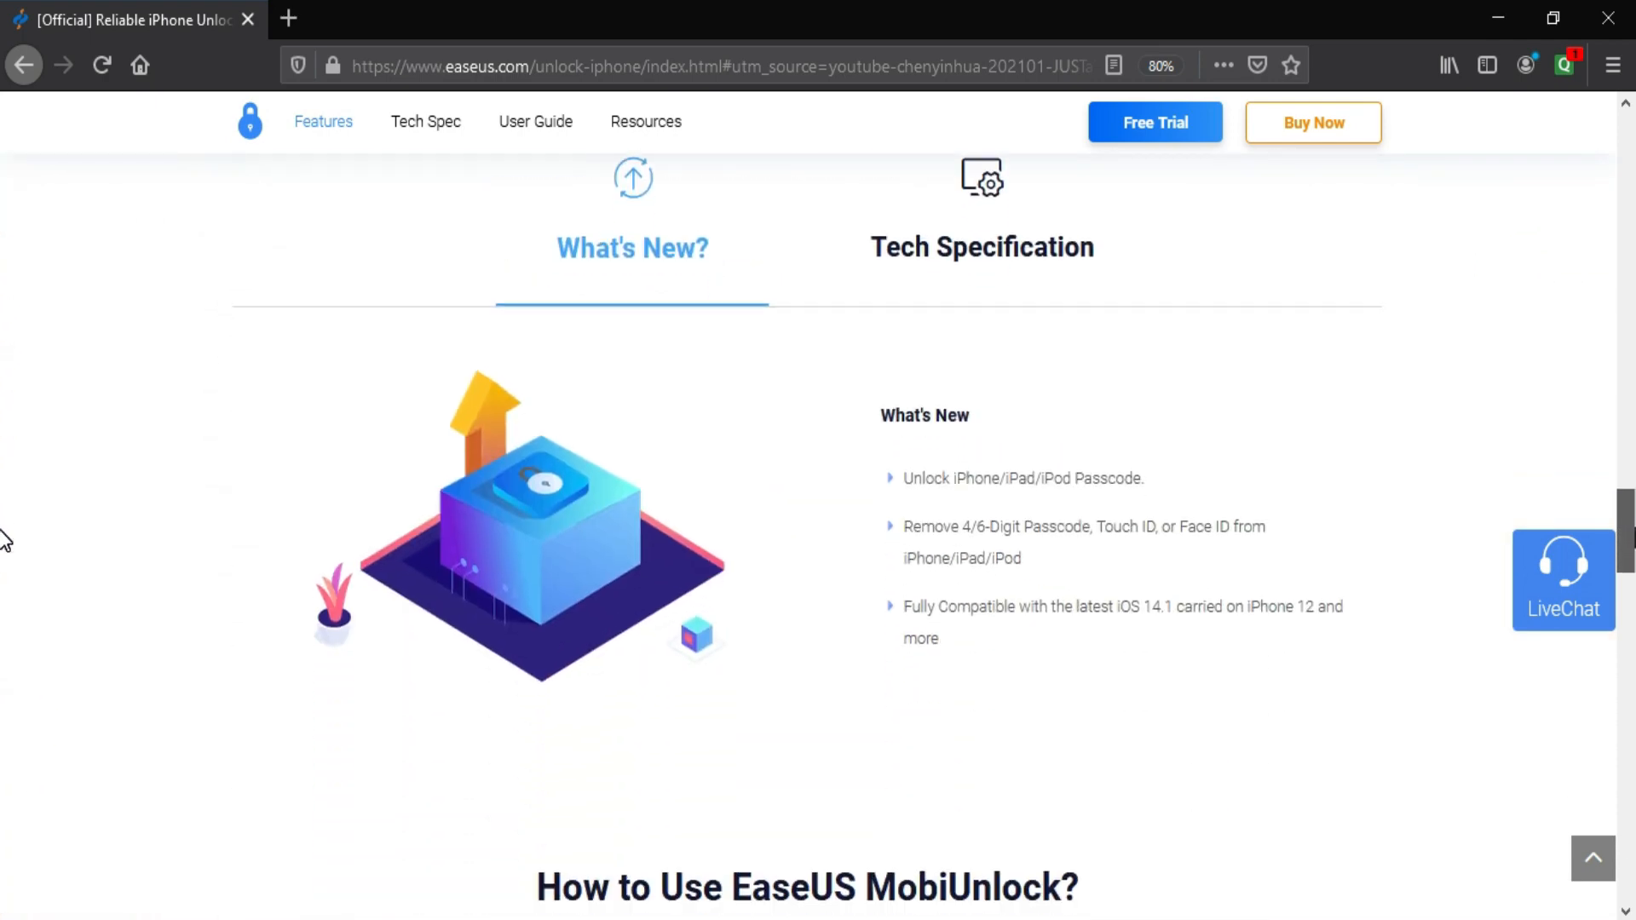
pyautogui.scroll(-3)
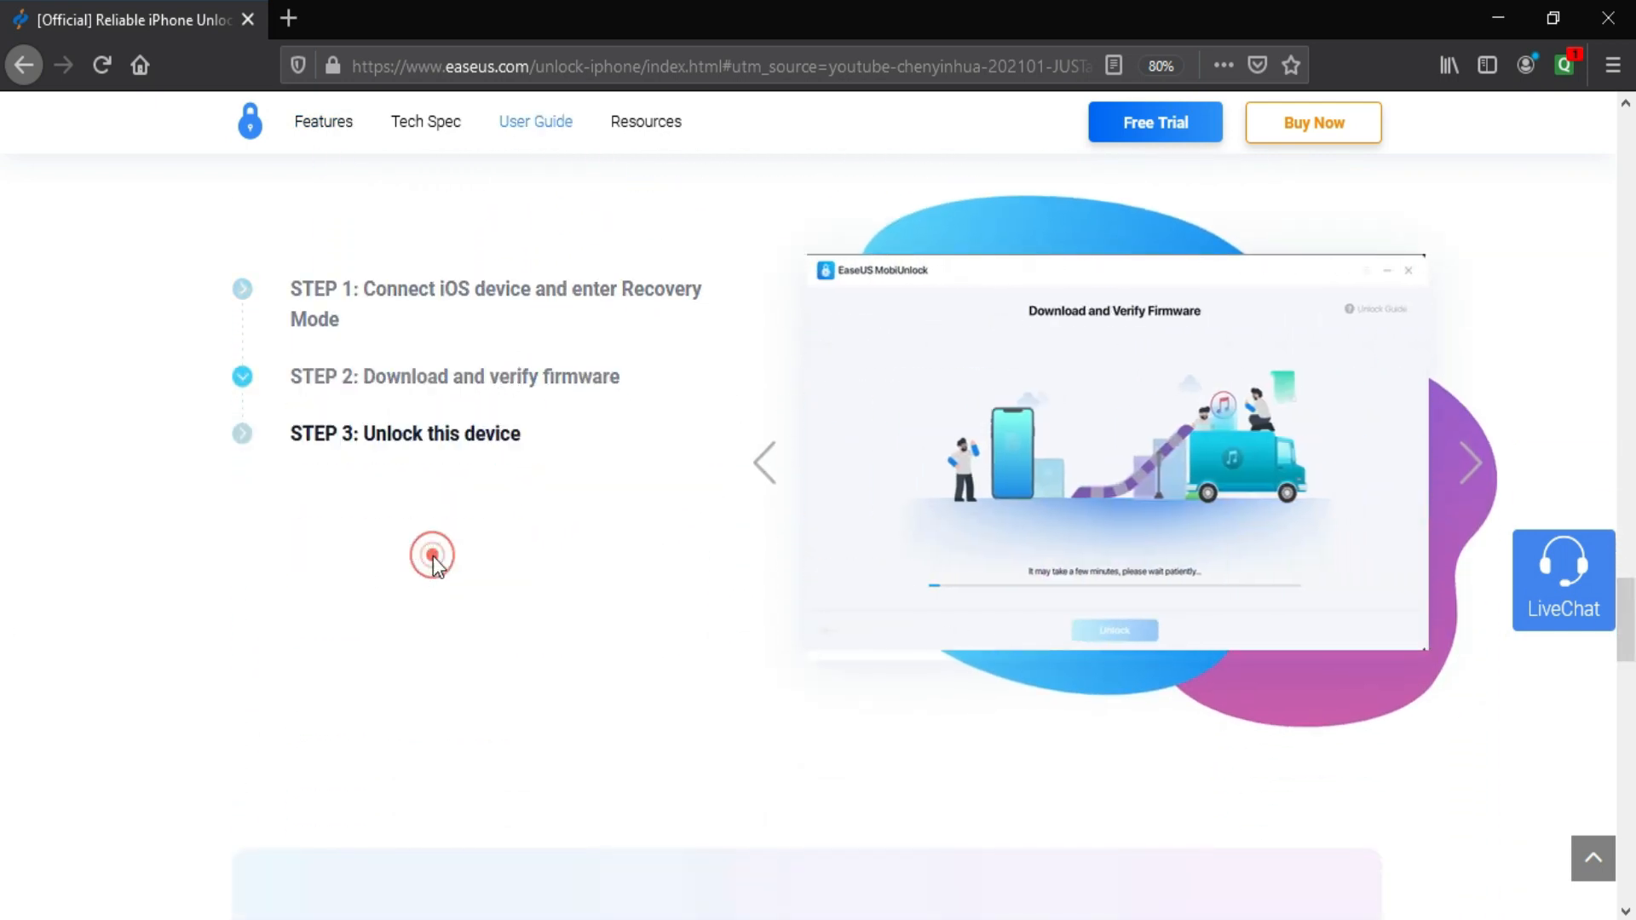
pyautogui.scroll(-3)
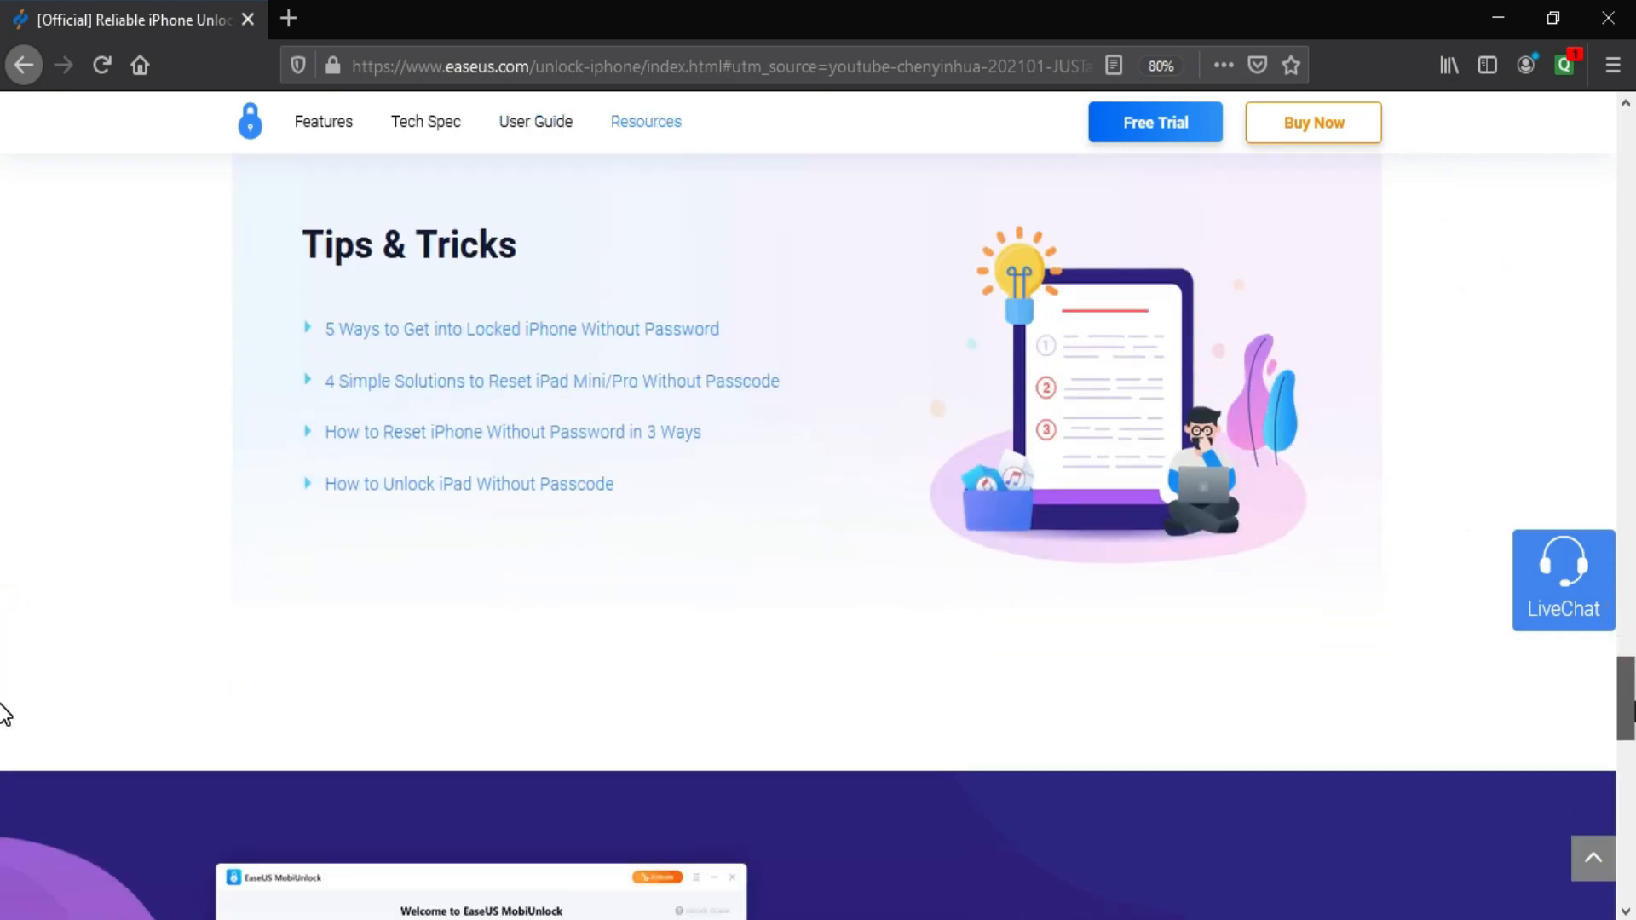
pyautogui.scroll(3)
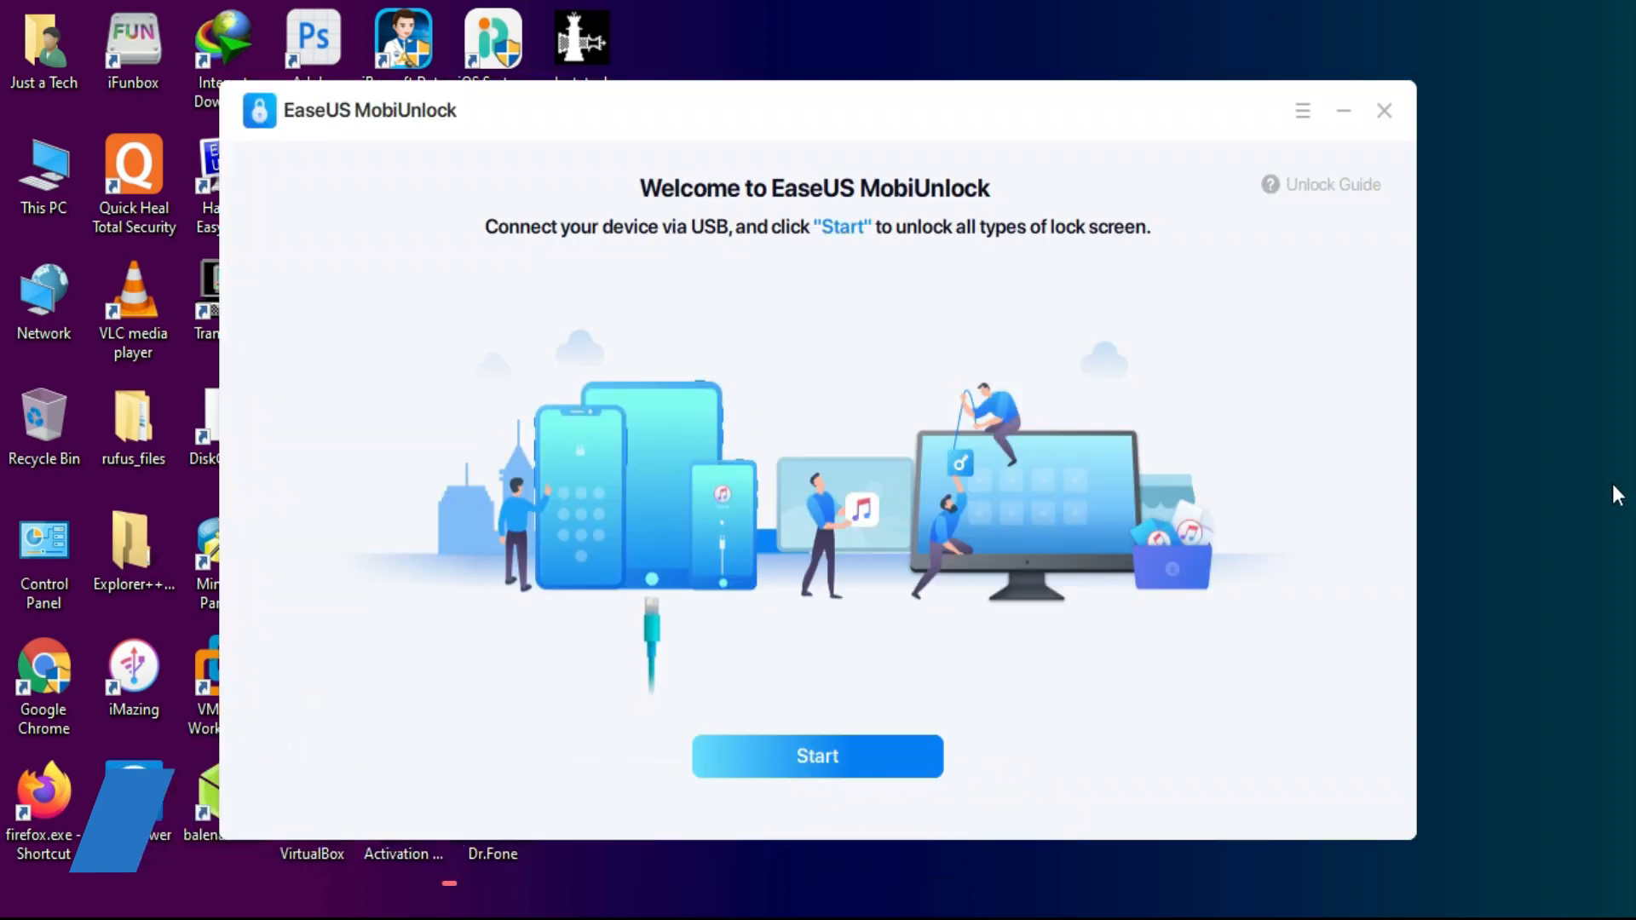
# Step: Start recognition and review the Recovery Mode steps until the iPhone 7 (GSM) shows connected
pyautogui.click(818, 757)
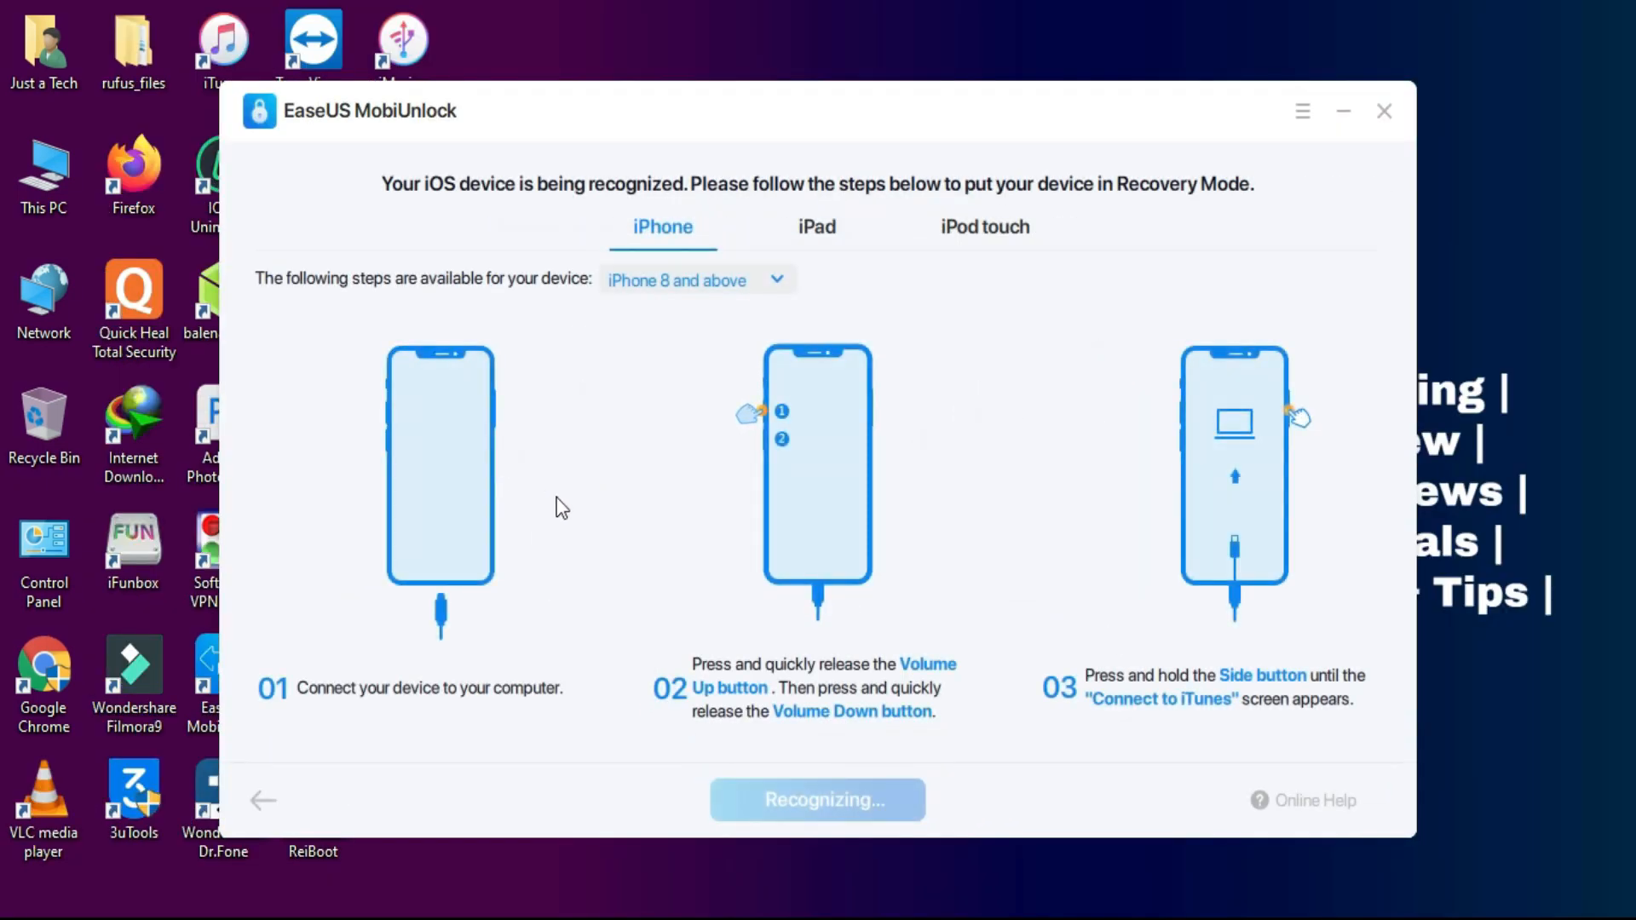
pyautogui.click(816, 227)
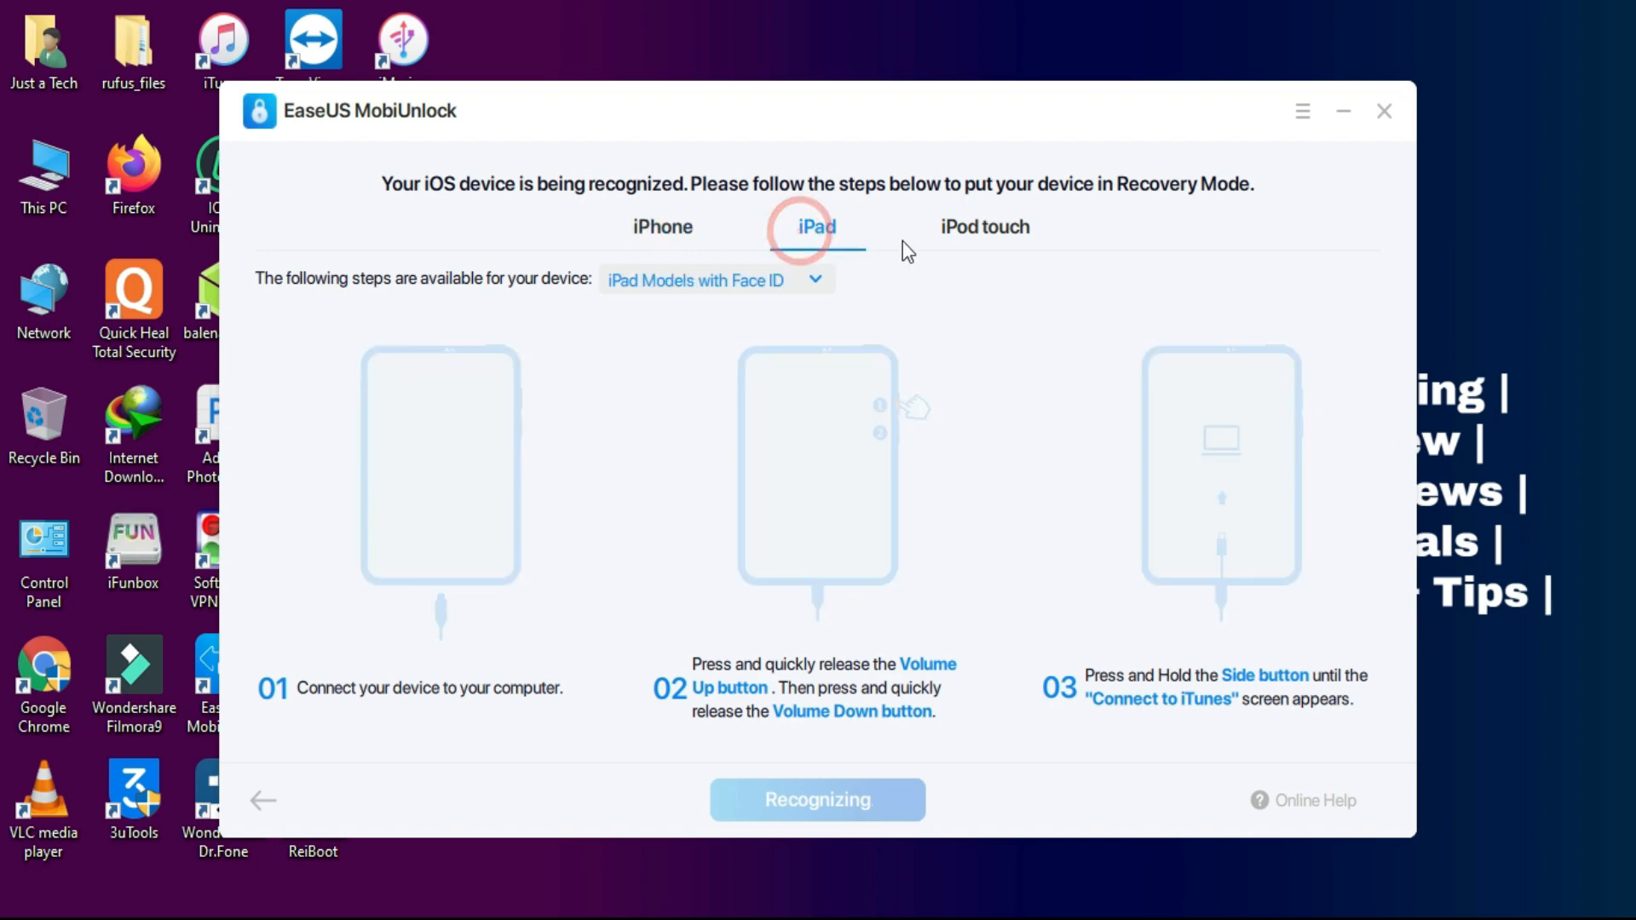
pyautogui.click(661, 227)
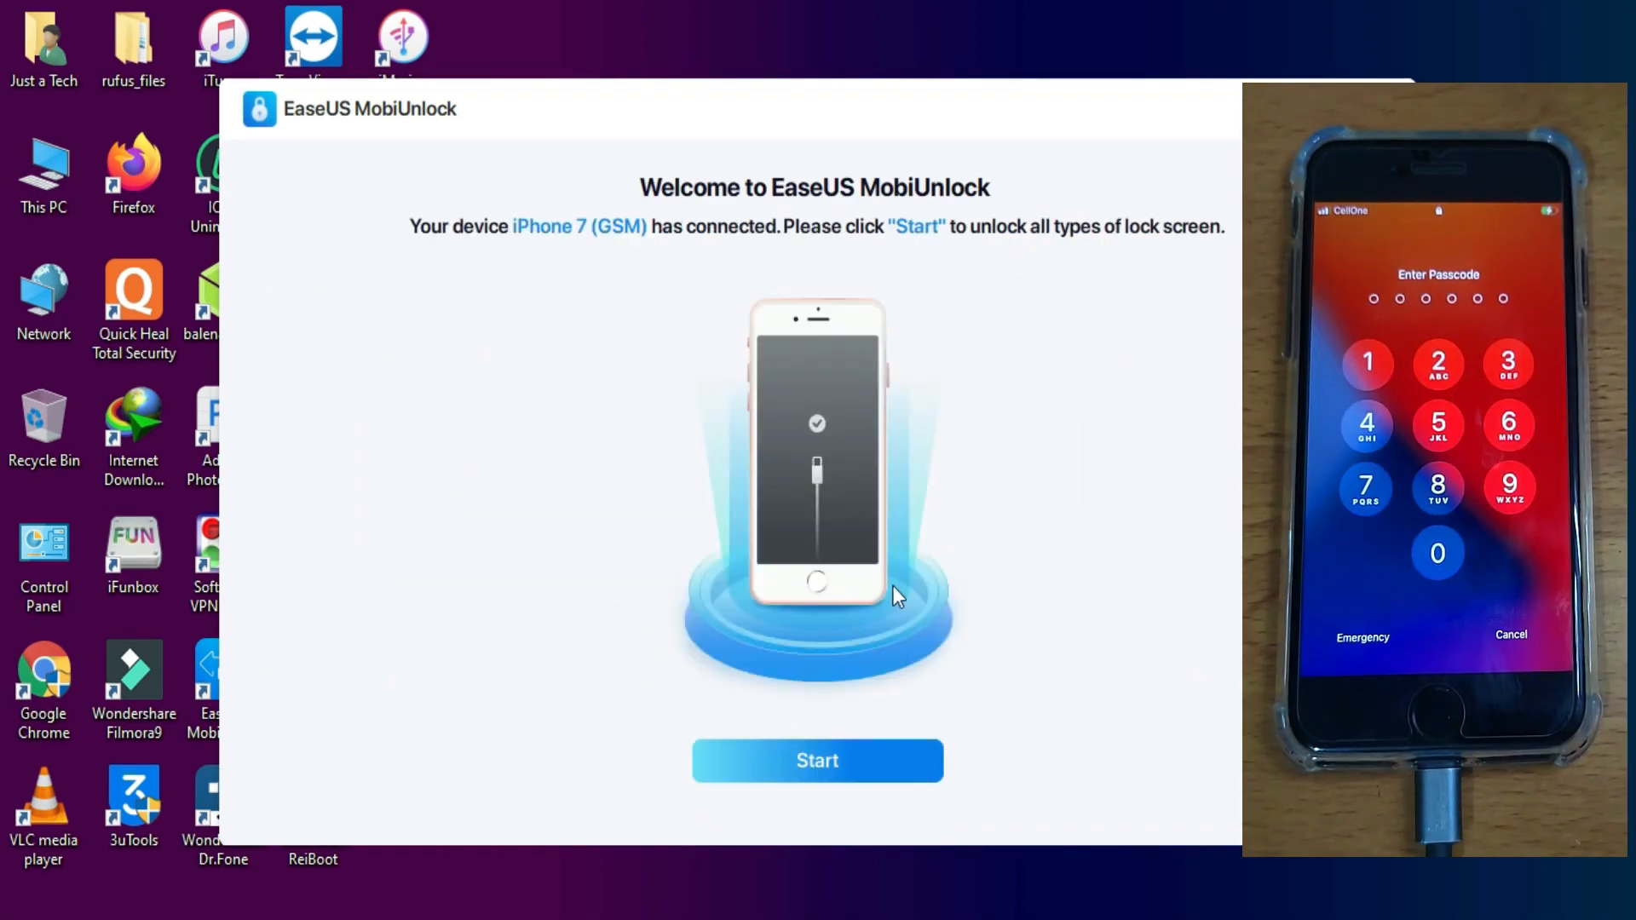
# Step: Confirm the iPhone 7 (GSM) model and start downloading the iOS 14.2 firmware
pyautogui.click(818, 760)
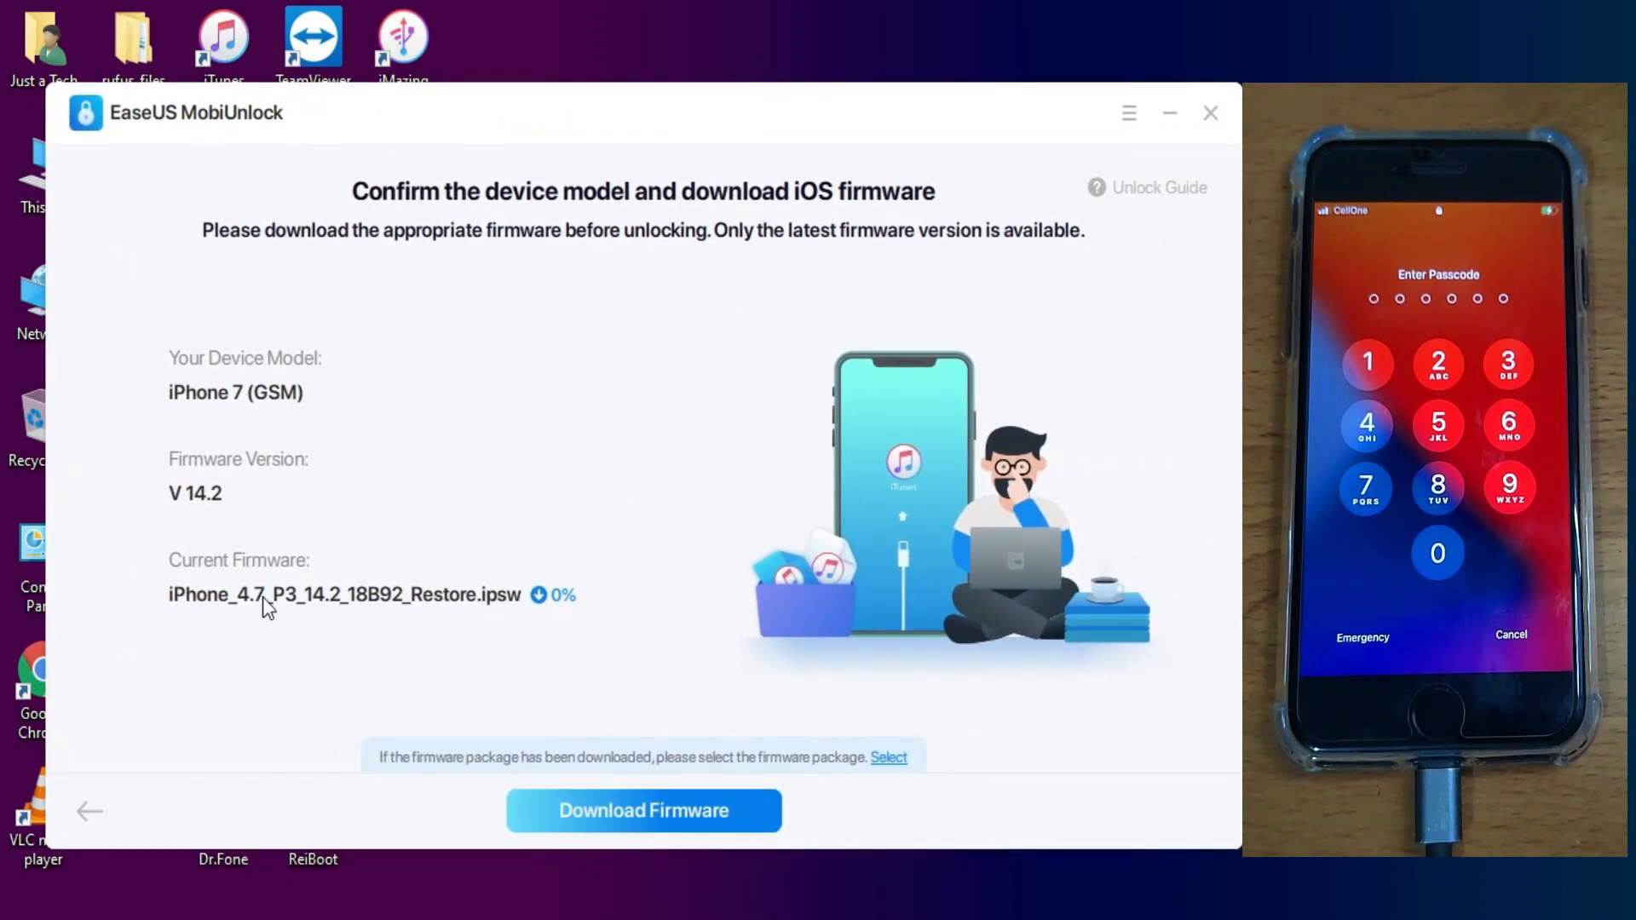
pyautogui.click(644, 811)
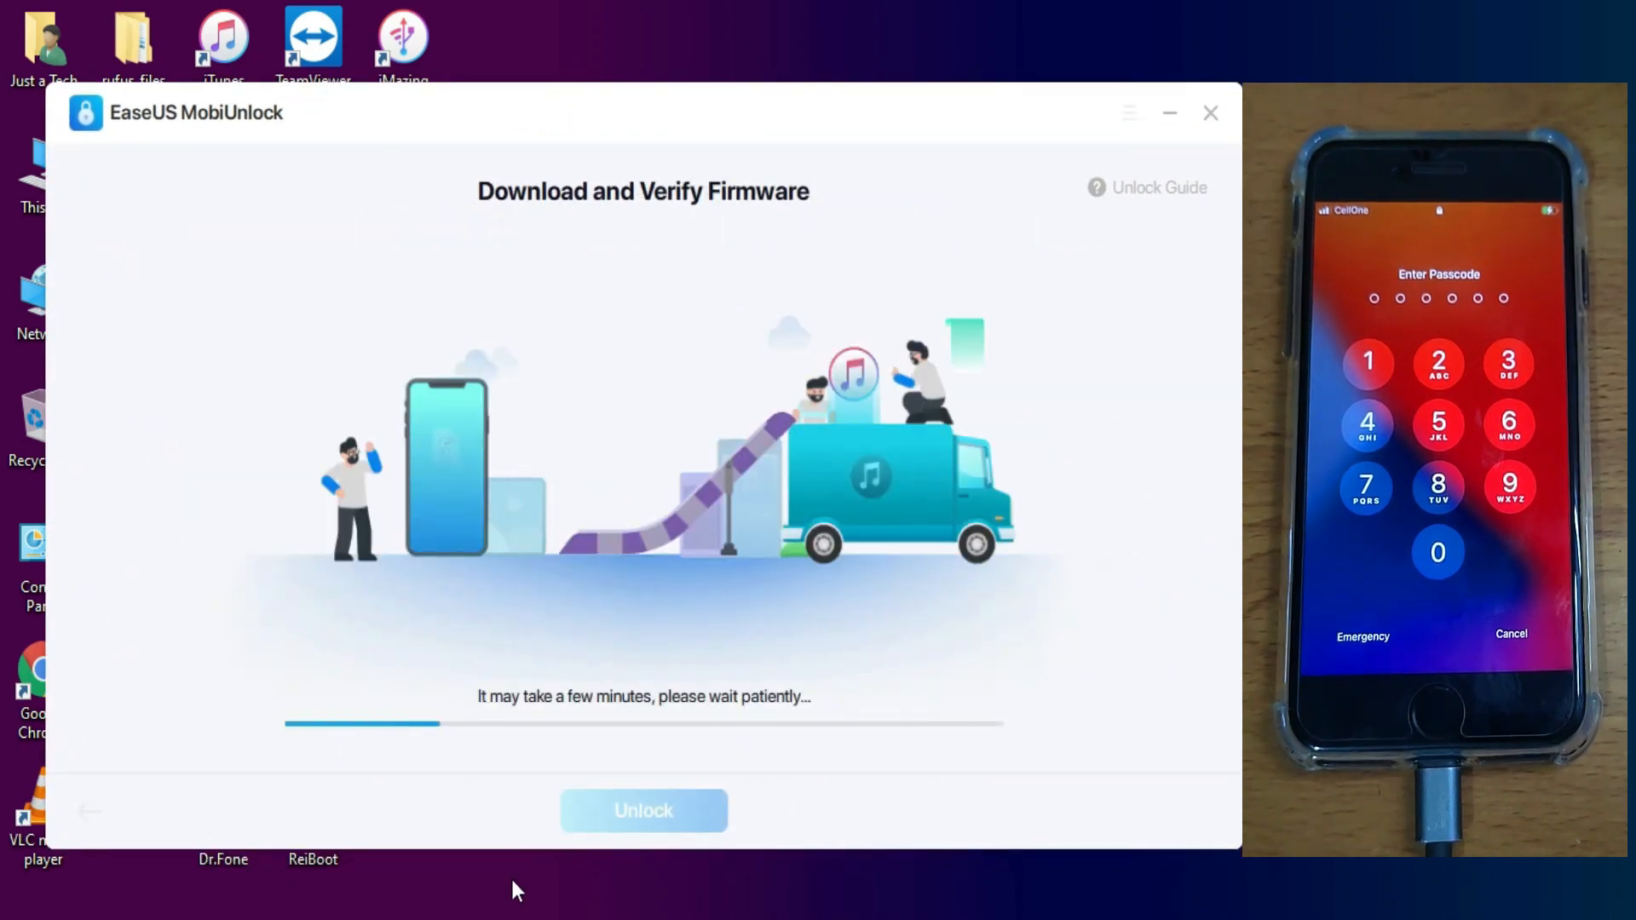